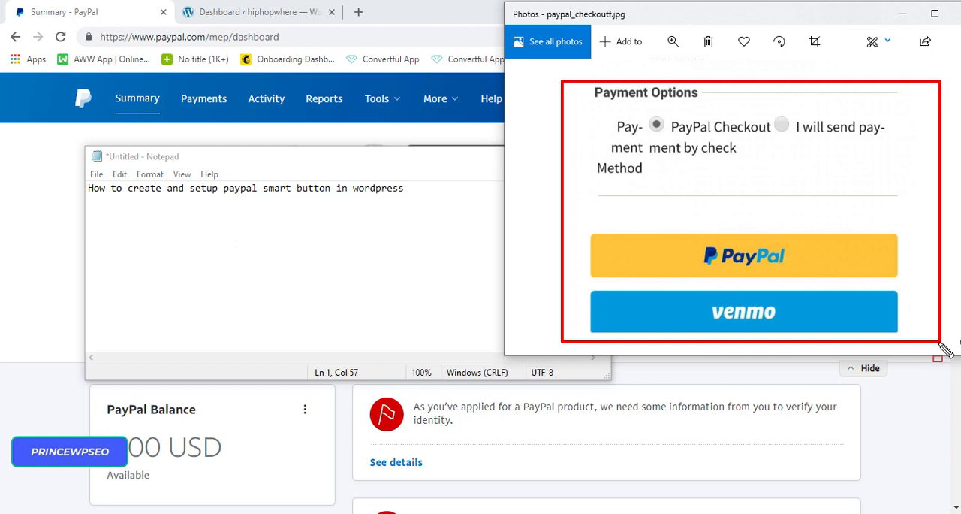
# Open PayPal's Tools menu toward the PayPal Buttons page for a new payment button
pyautogui.click(377, 98)
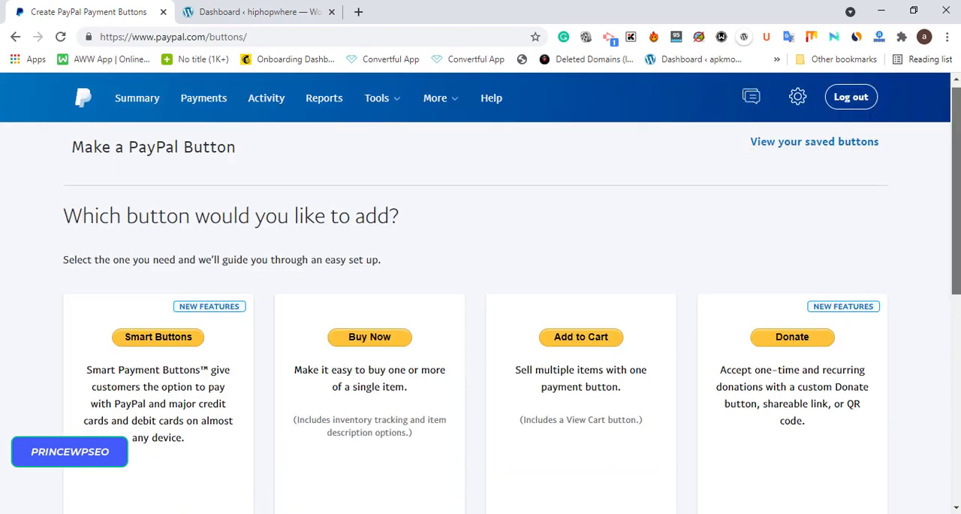
pyautogui.click(157, 337)
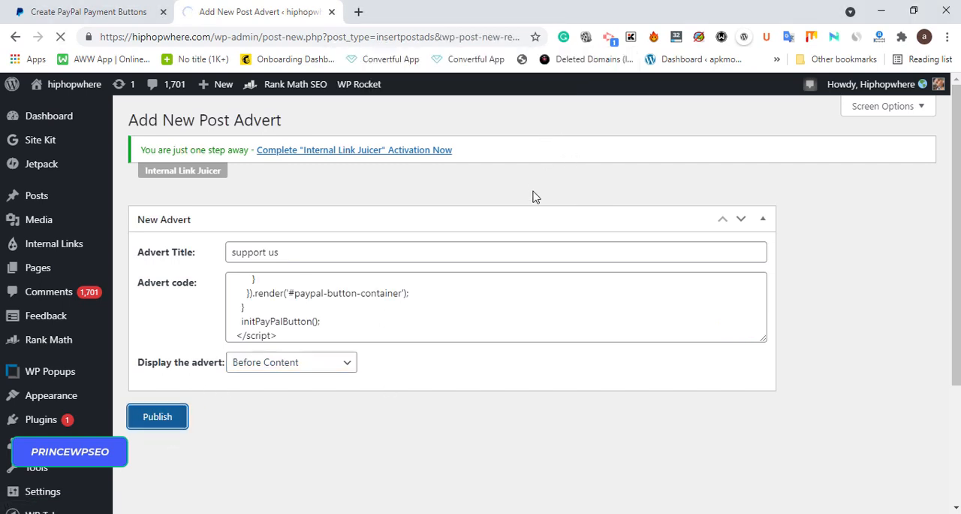
# Publish the 'support us' advert holding the PayPal button script, placed before content
pyautogui.click(157, 416)
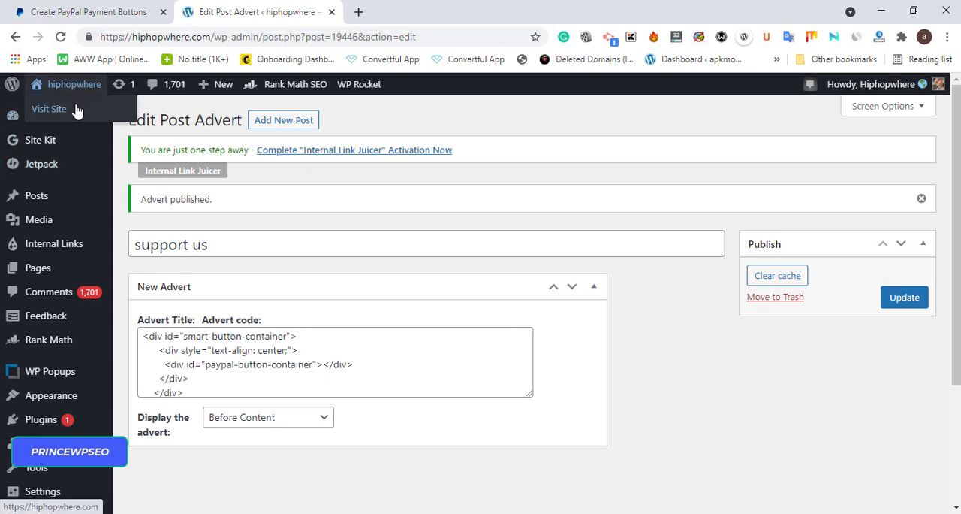
# Visit the live hiphopwhere site from the admin bar to preview the advert
pyautogui.click(359, 84)
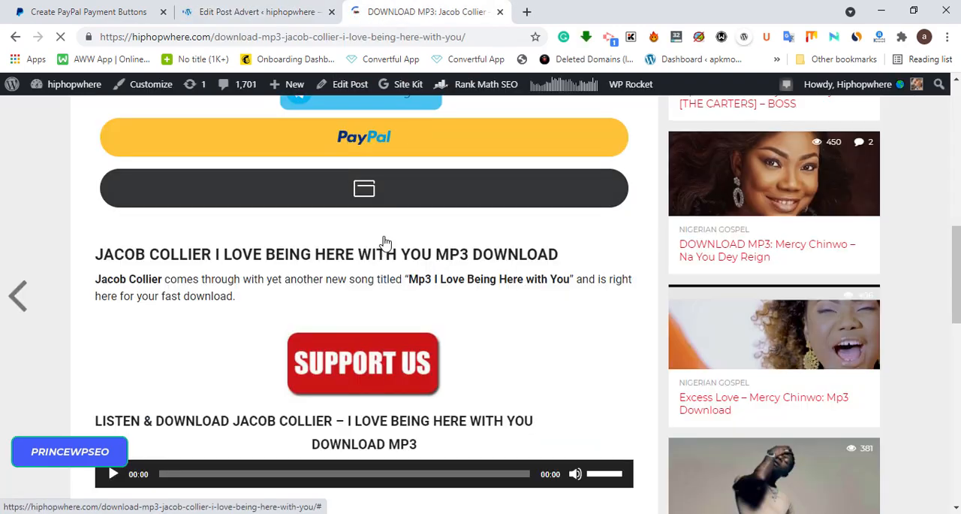
# Open the Debit or Credit Card donation form on the live post
pyautogui.click(363, 187)
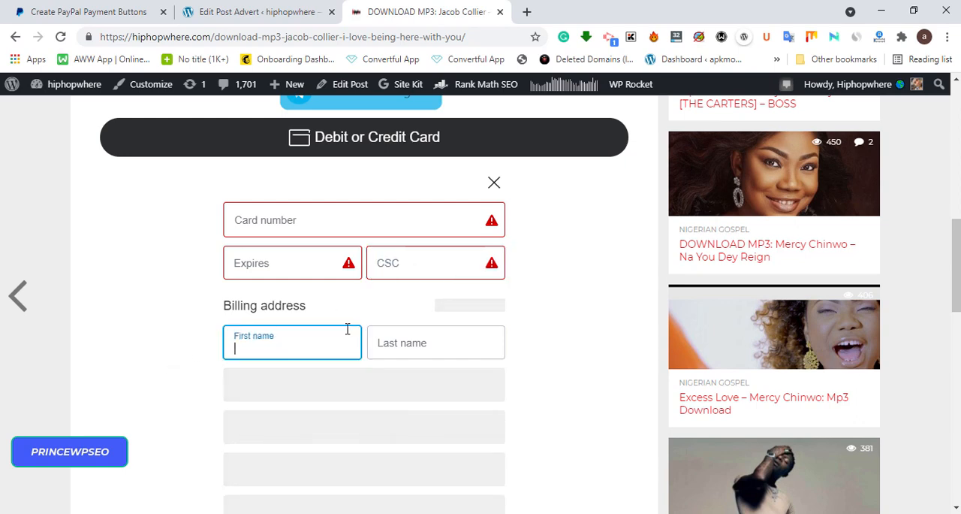
# Close the card form, leaving the PayPal and Debit or Credit Card buttons visible
pyautogui.click(494, 183)
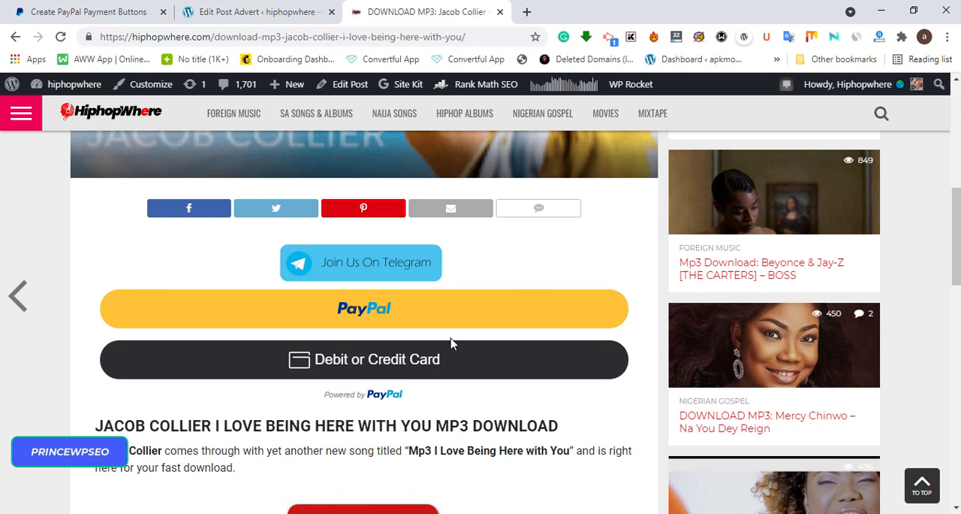